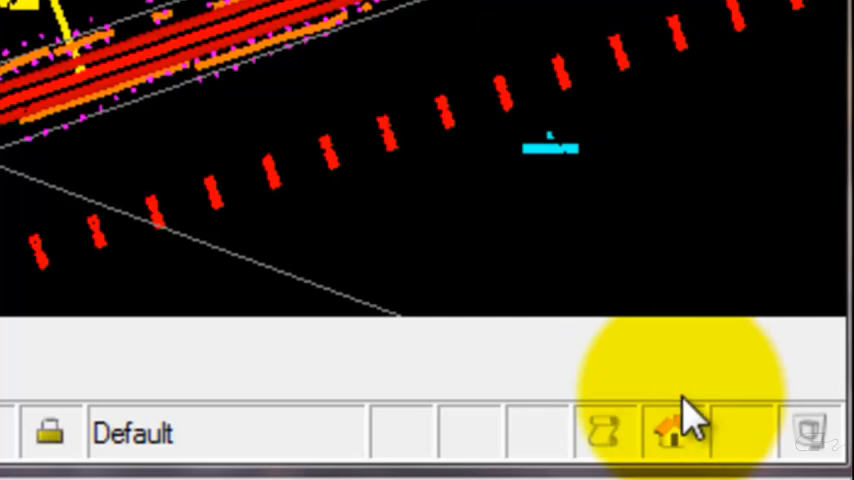
pyautogui.moveTo(678, 432)
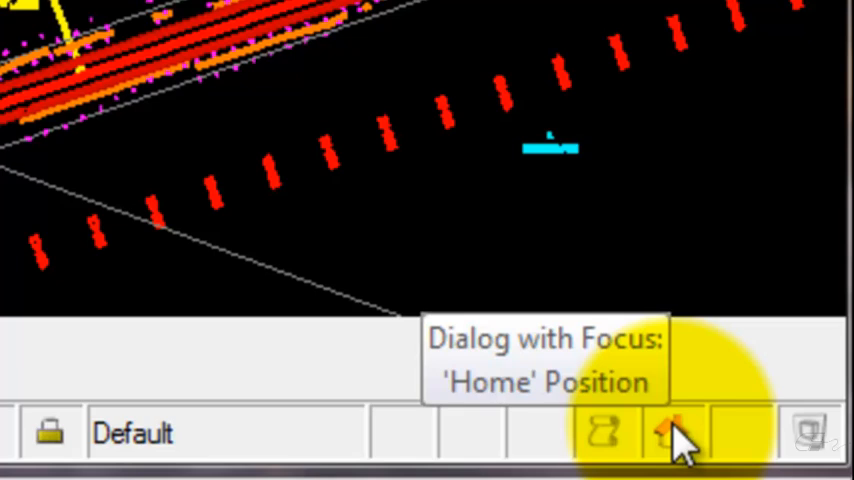
# Step: Bring up the Linear tools list, Place SmartLine to Construct Line at Active Angle
pyautogui.click(666, 443)
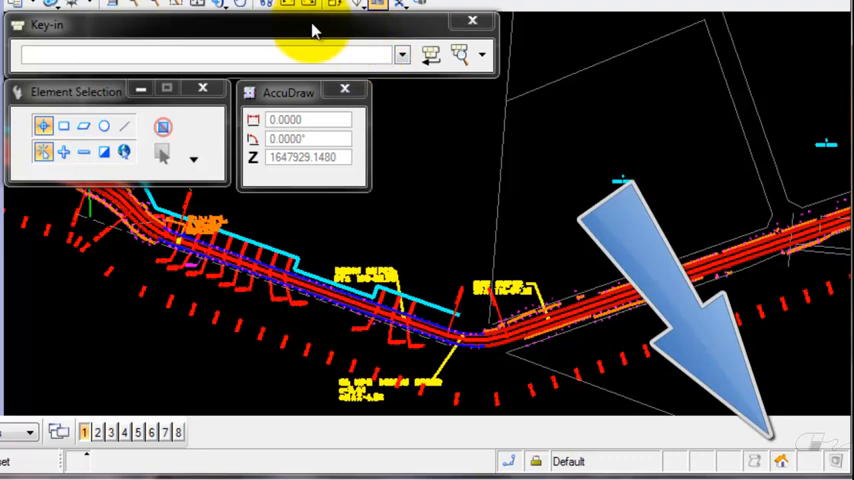
pyautogui.click(200, 55)
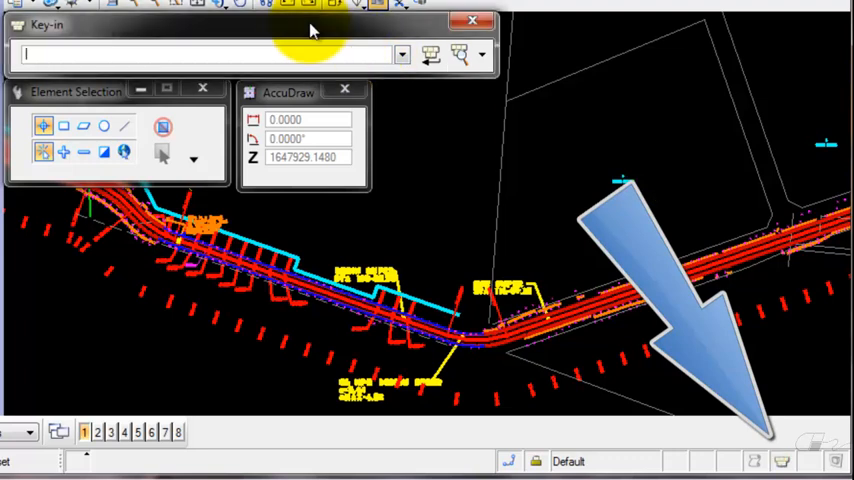
pyautogui.moveTo(77, 92)
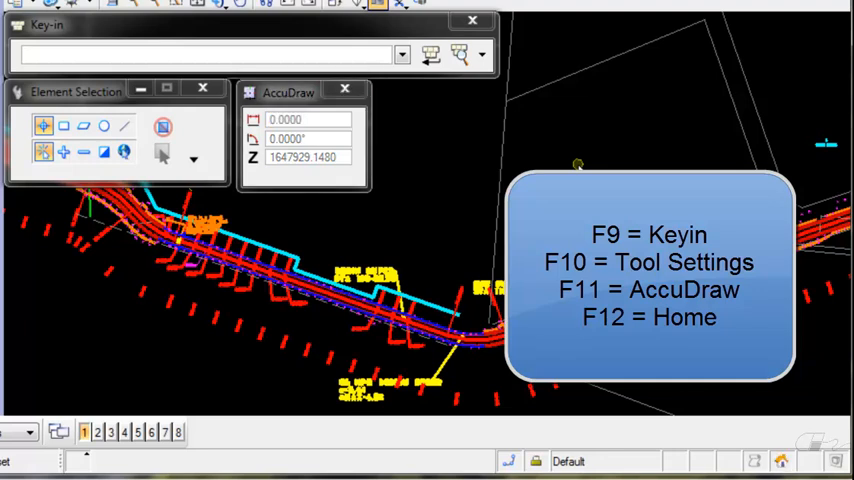
pyautogui.moveTo(535, 71)
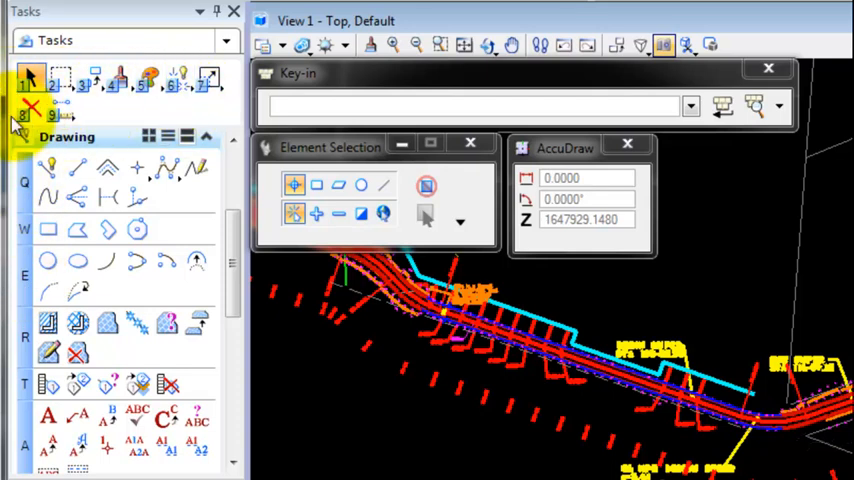
pyautogui.moveTo(845, 117)
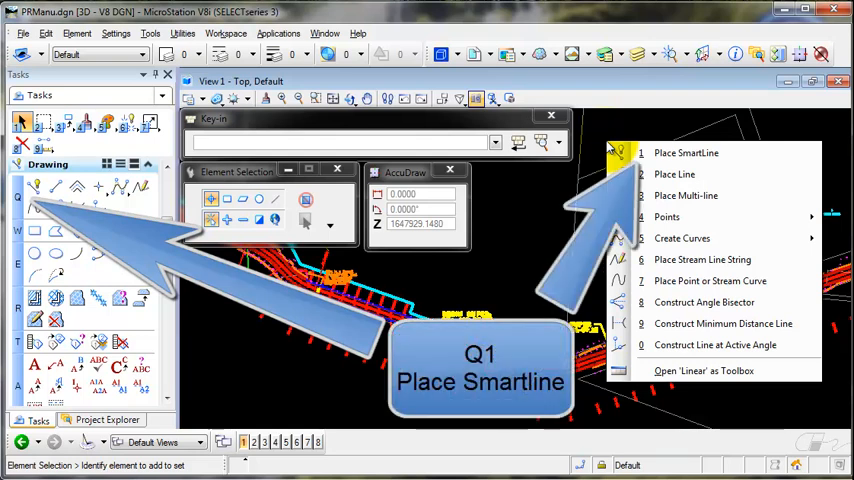
# Step: Start Place Arc and show the Manipulate tools list, Copy through Move To Contact
pyautogui.click(686, 152)
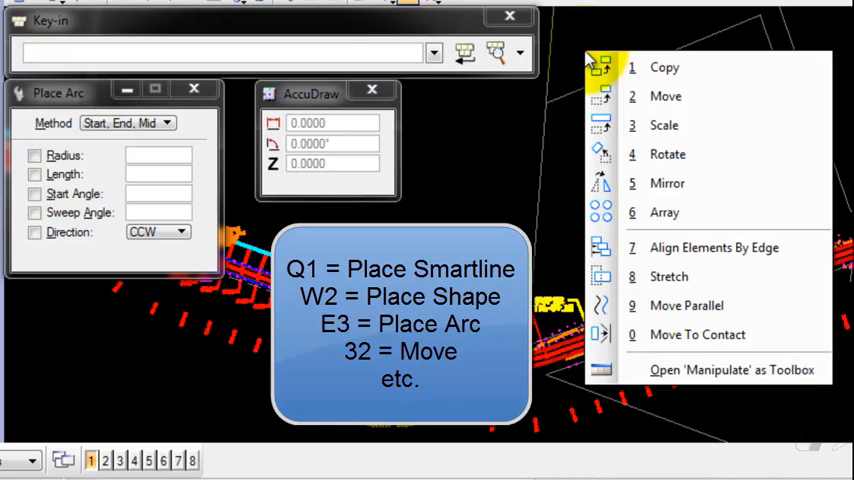
# Step: Activate Move Element and open Workspace > Preferences
pyautogui.click(666, 96)
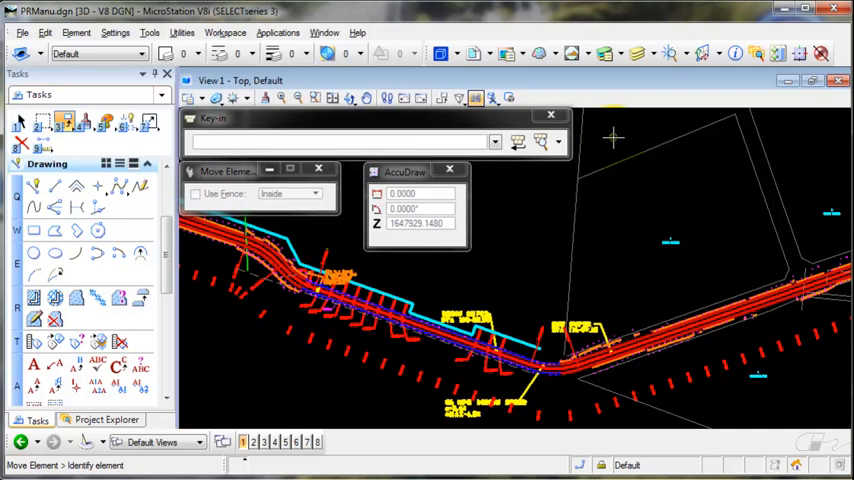
pyautogui.click(218, 33)
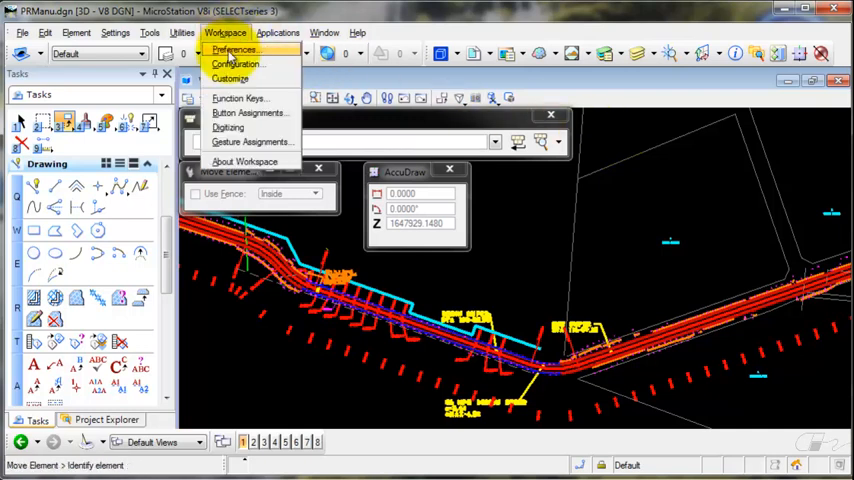
pyautogui.click(238, 51)
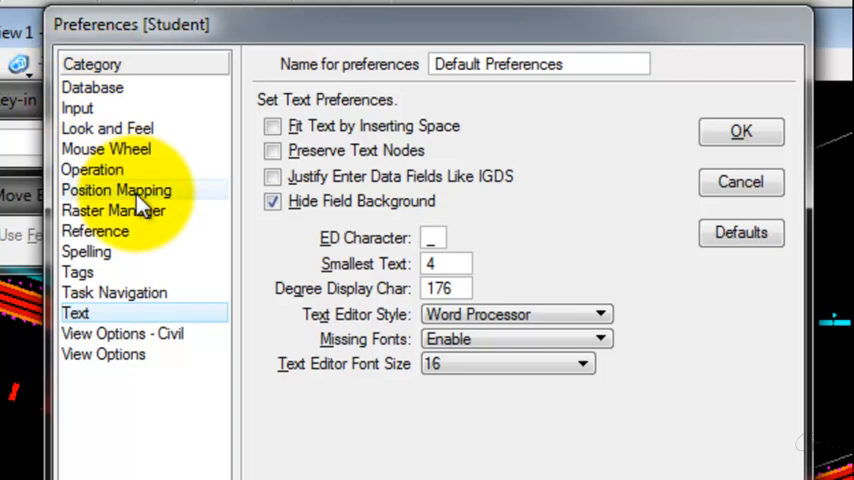
# Step: Show Position Mapping preferences and set the Right Handed keystroke layout
pyautogui.click(116, 190)
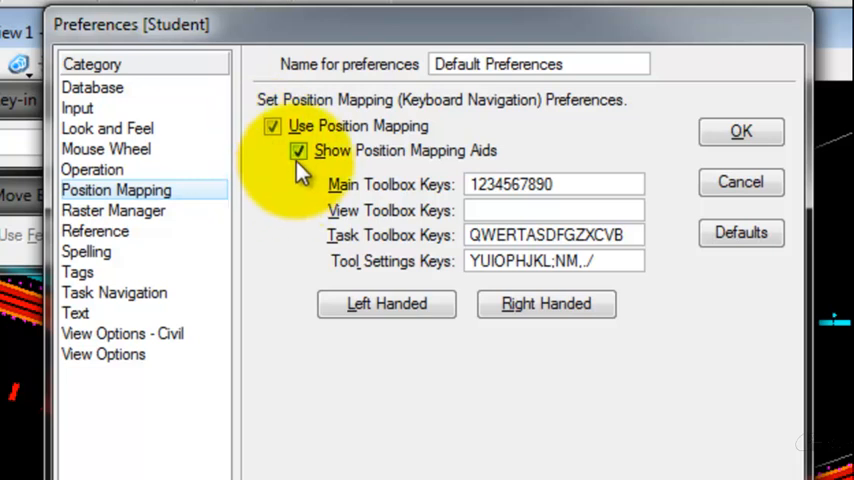
pyautogui.moveTo(540, 200)
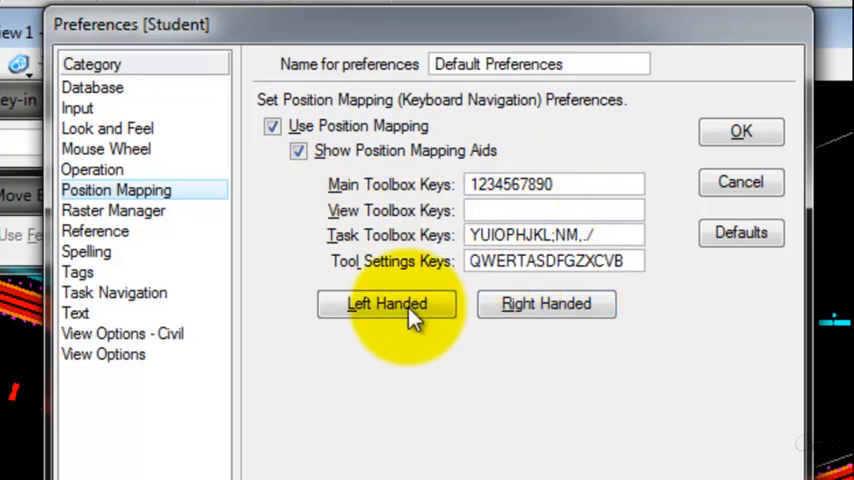
pyautogui.click(546, 303)
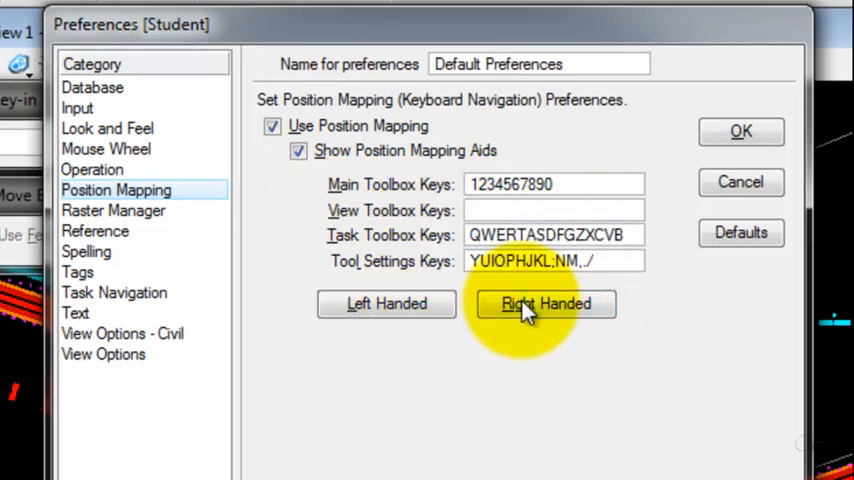